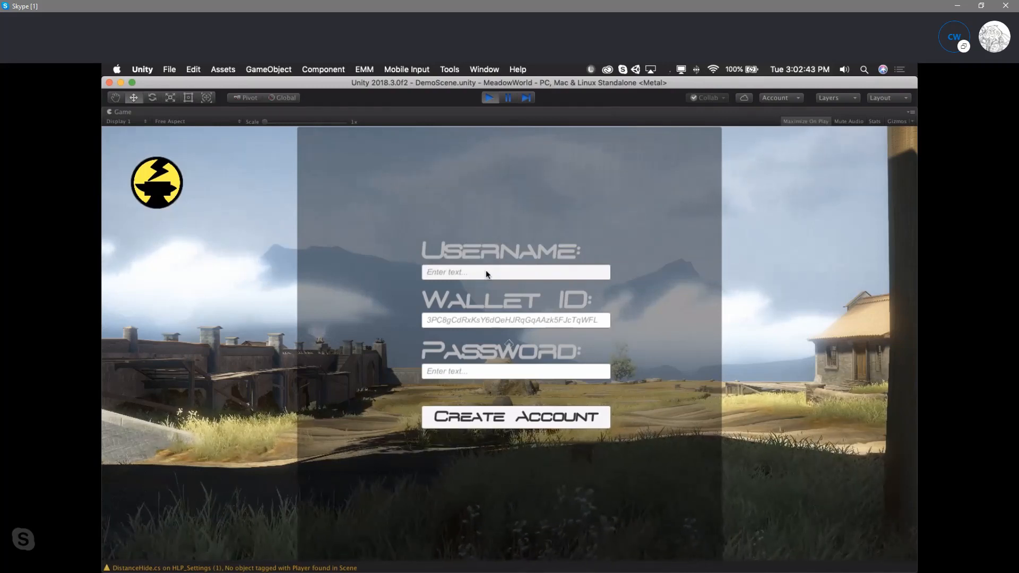
Step: Create an account with username 'Ka' and password 'password' on the sign-up screen
left_click(516, 272)
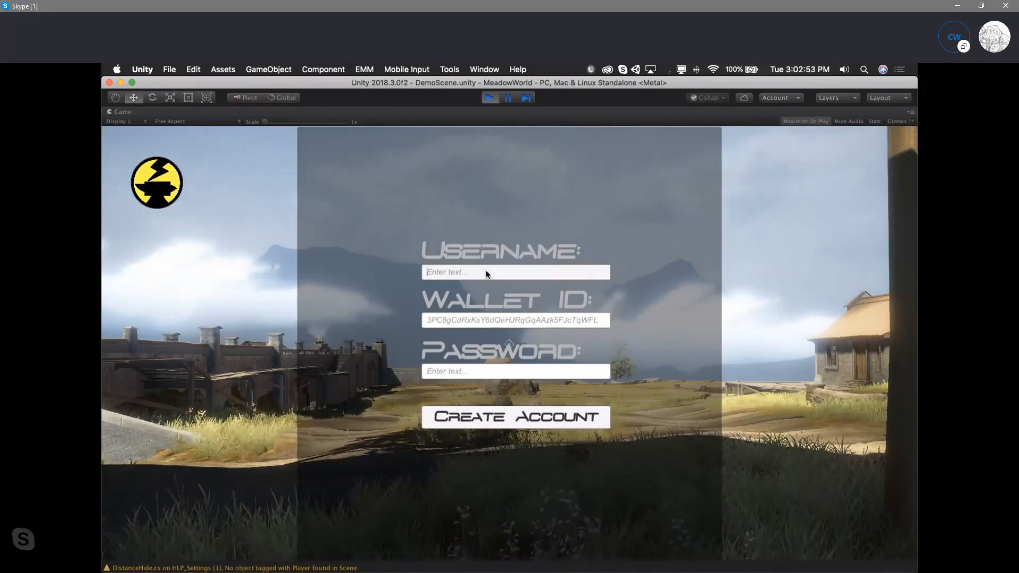
type("Kat")
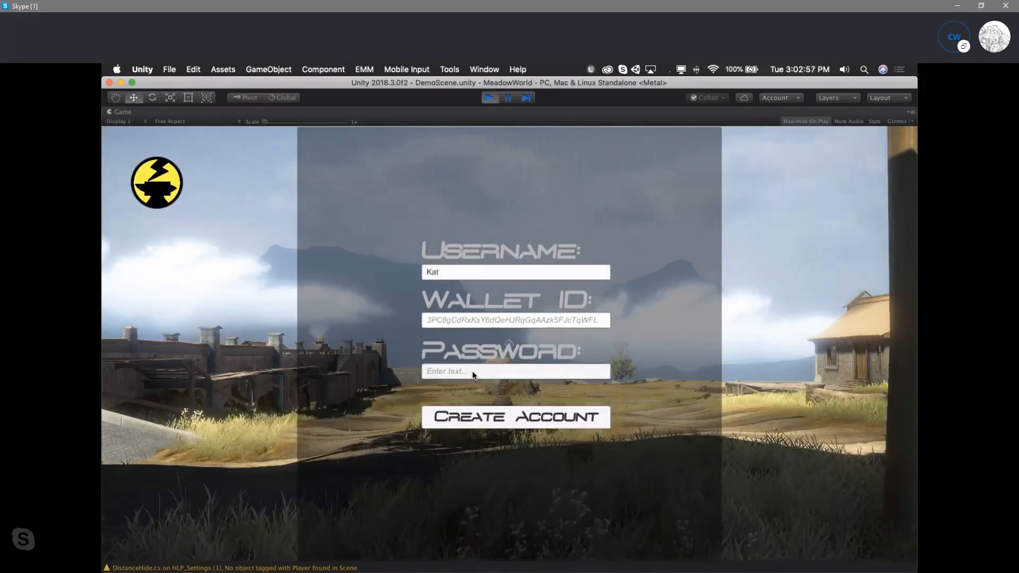
type("password")
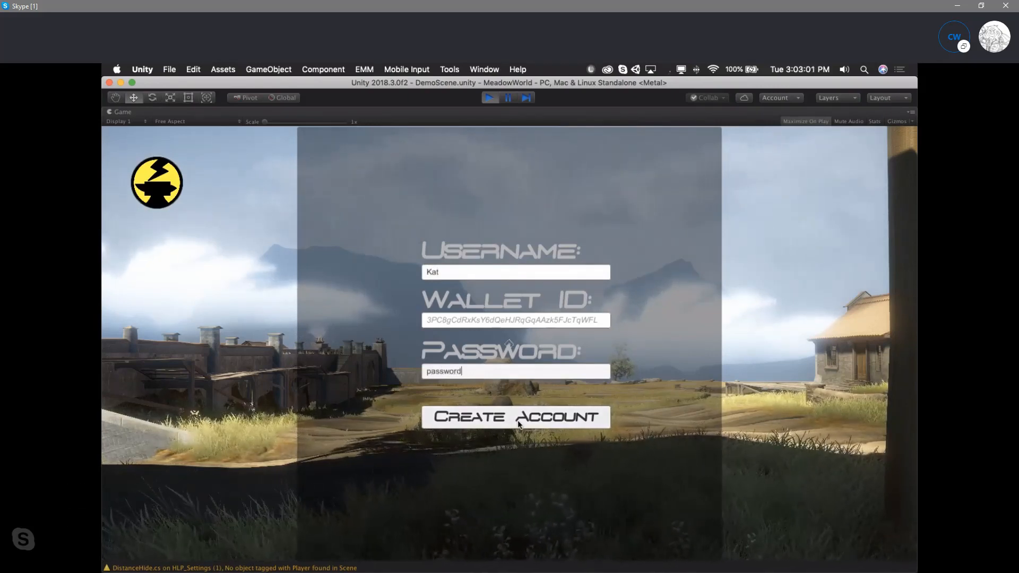
left_click(515, 416)
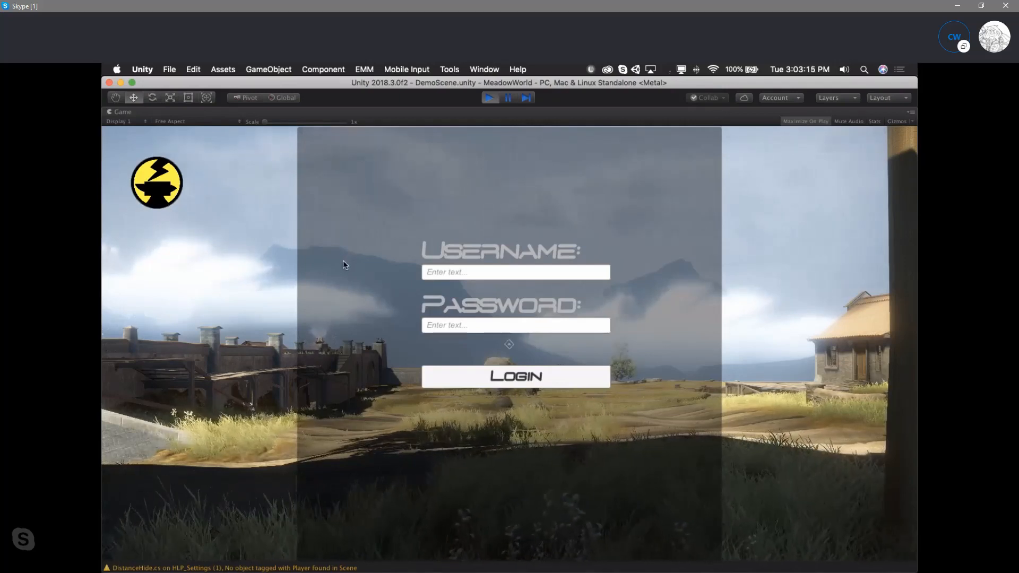
mouse_move(374, 244)
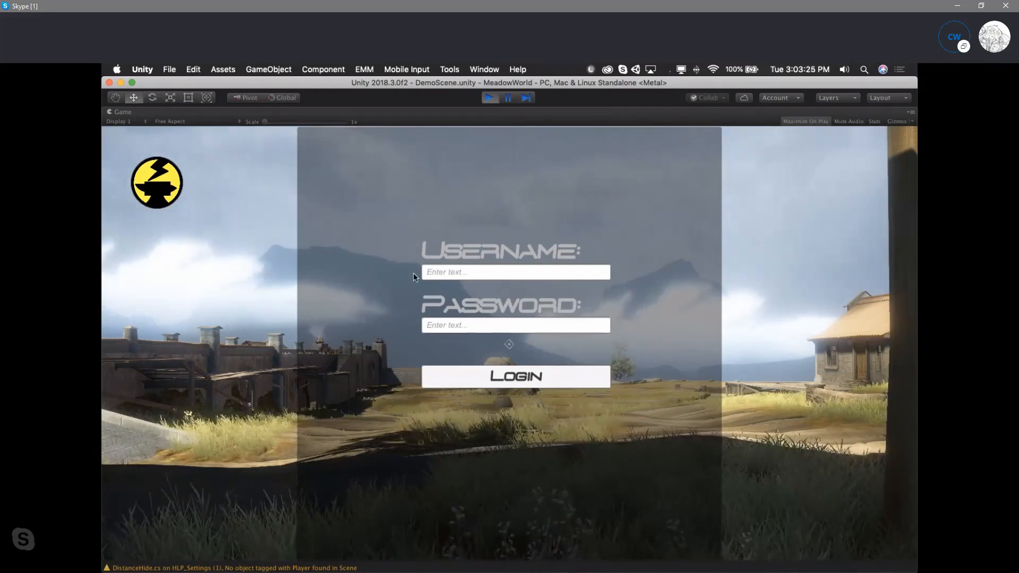
mouse_move(385, 232)
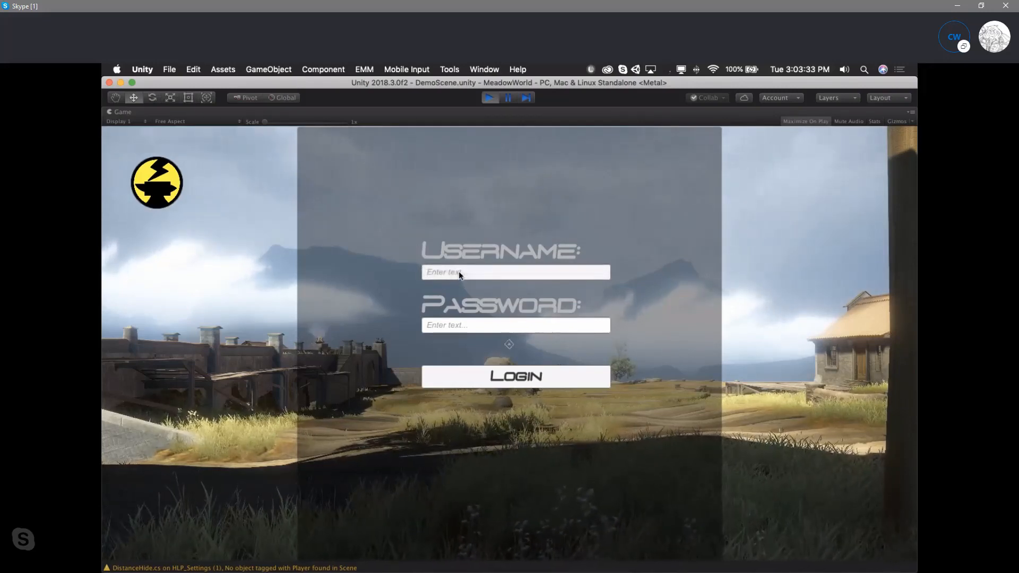
Step: Log in with username 'Kat' and password 'password' to reach the in-game shop
type("Kat")
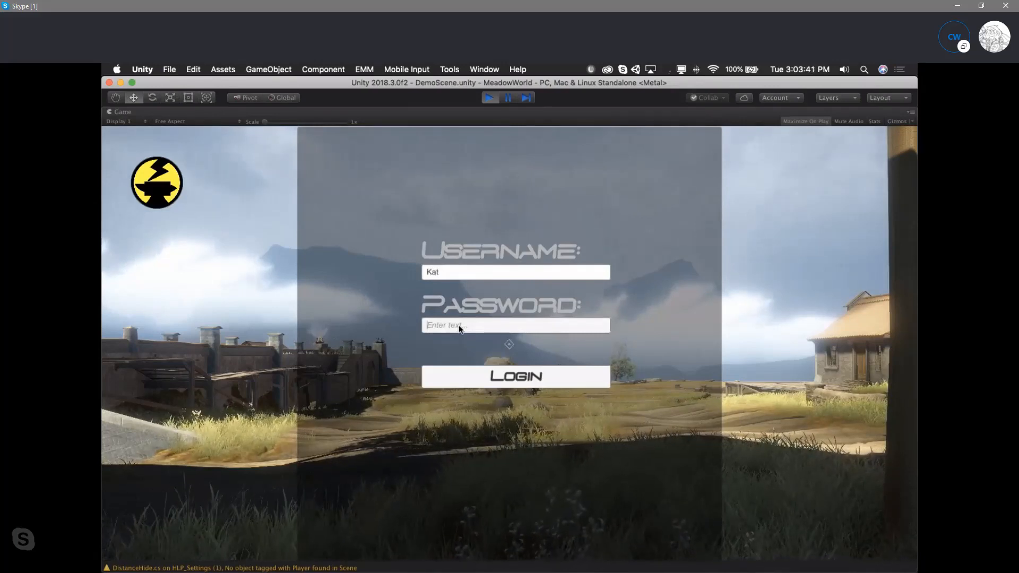
type("password")
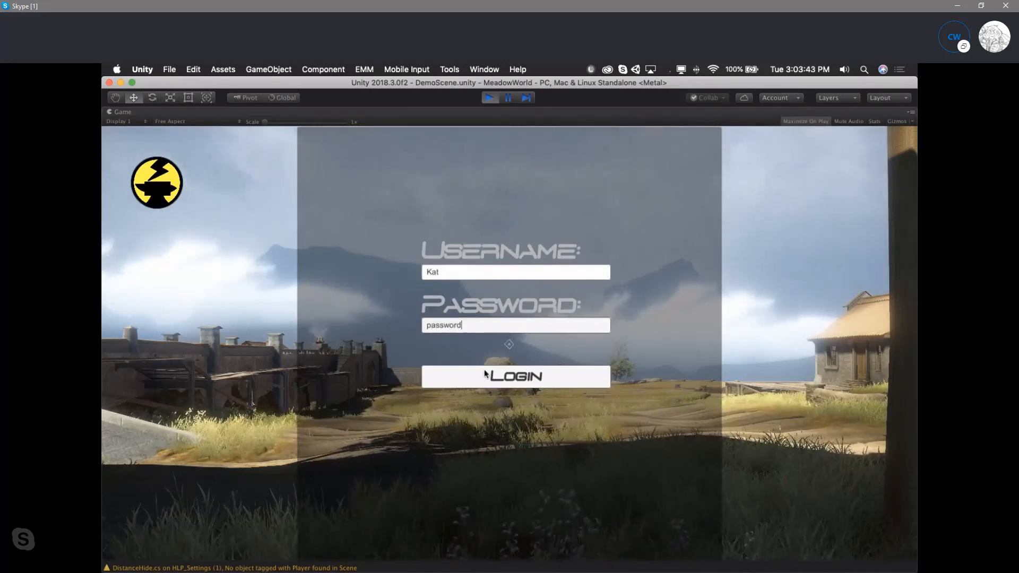
left_click(514, 376)
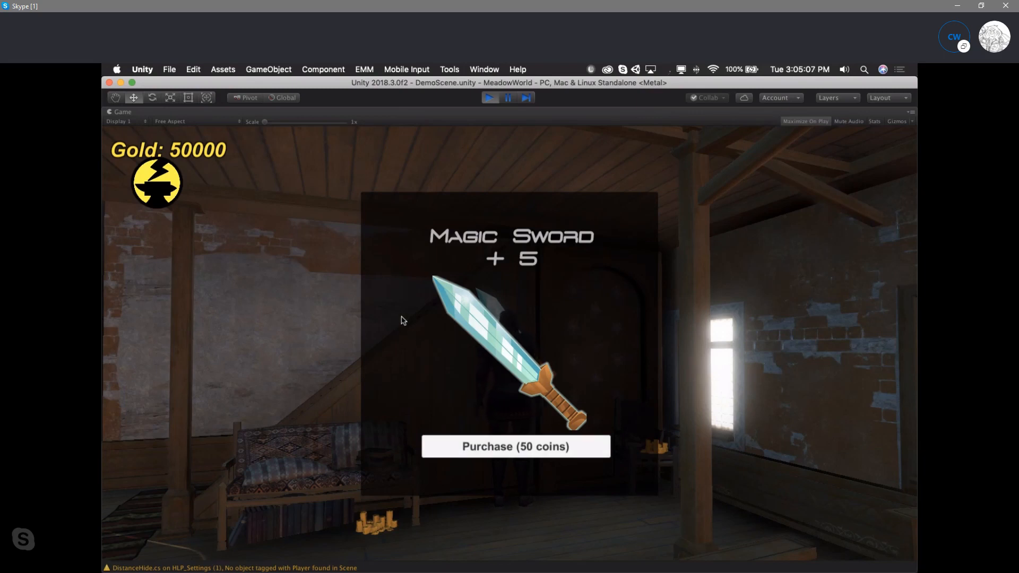
mouse_move(231, 153)
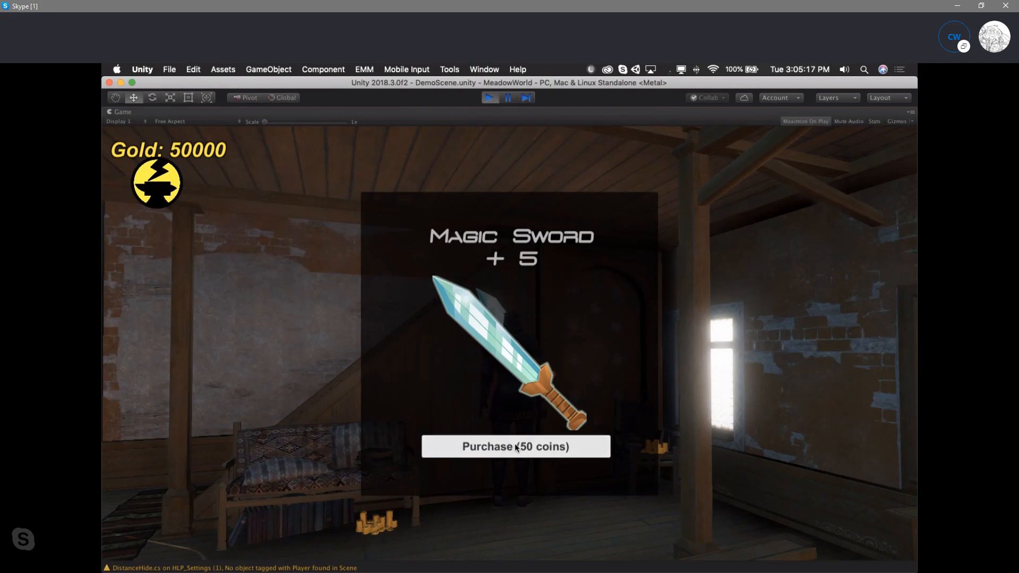
Step: Purchase the Magic Sword for 50 coins, reducing the gold balance to 49950
left_click(515, 447)
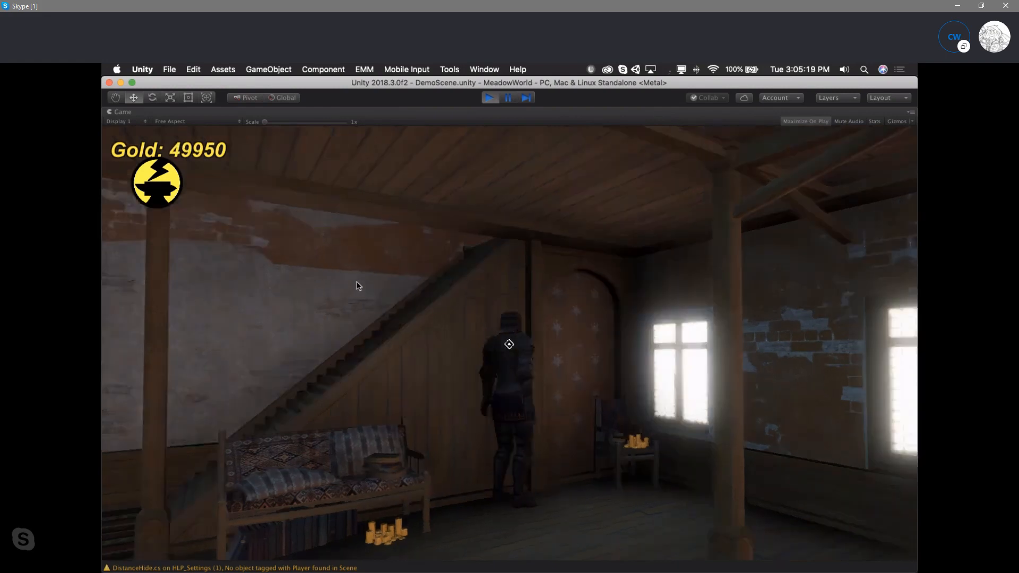